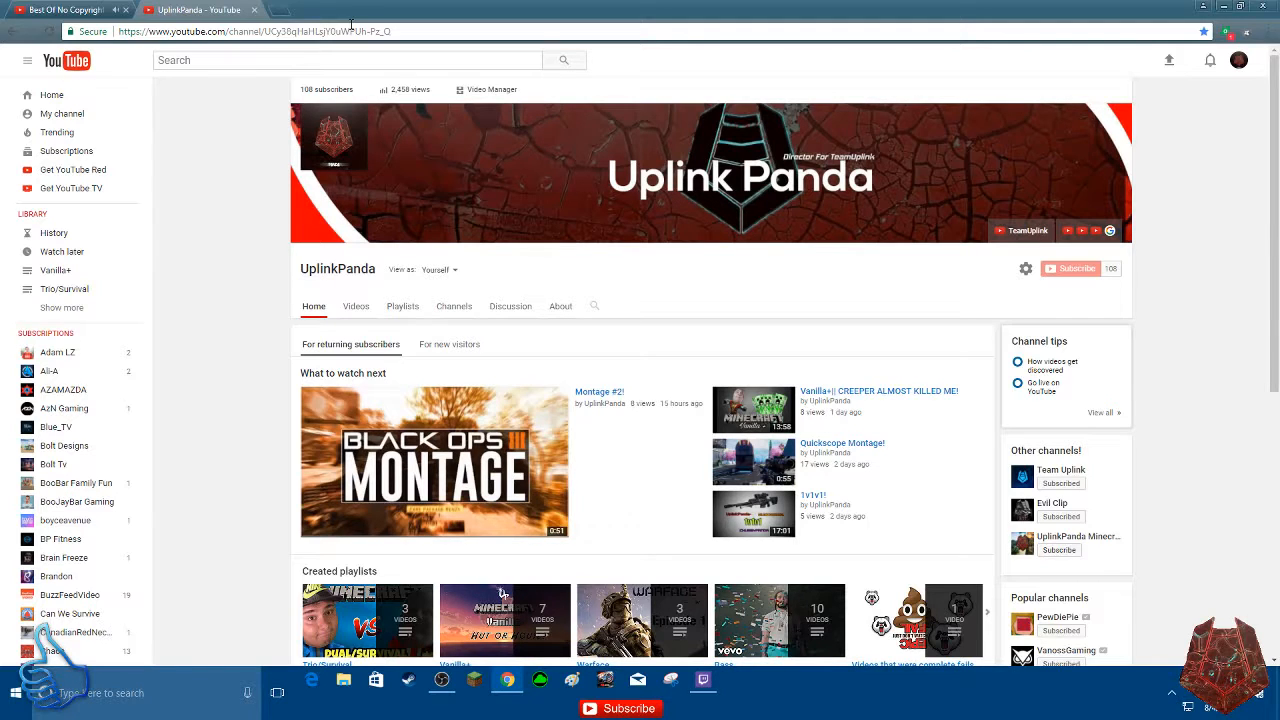
mouse_move(872, 280)
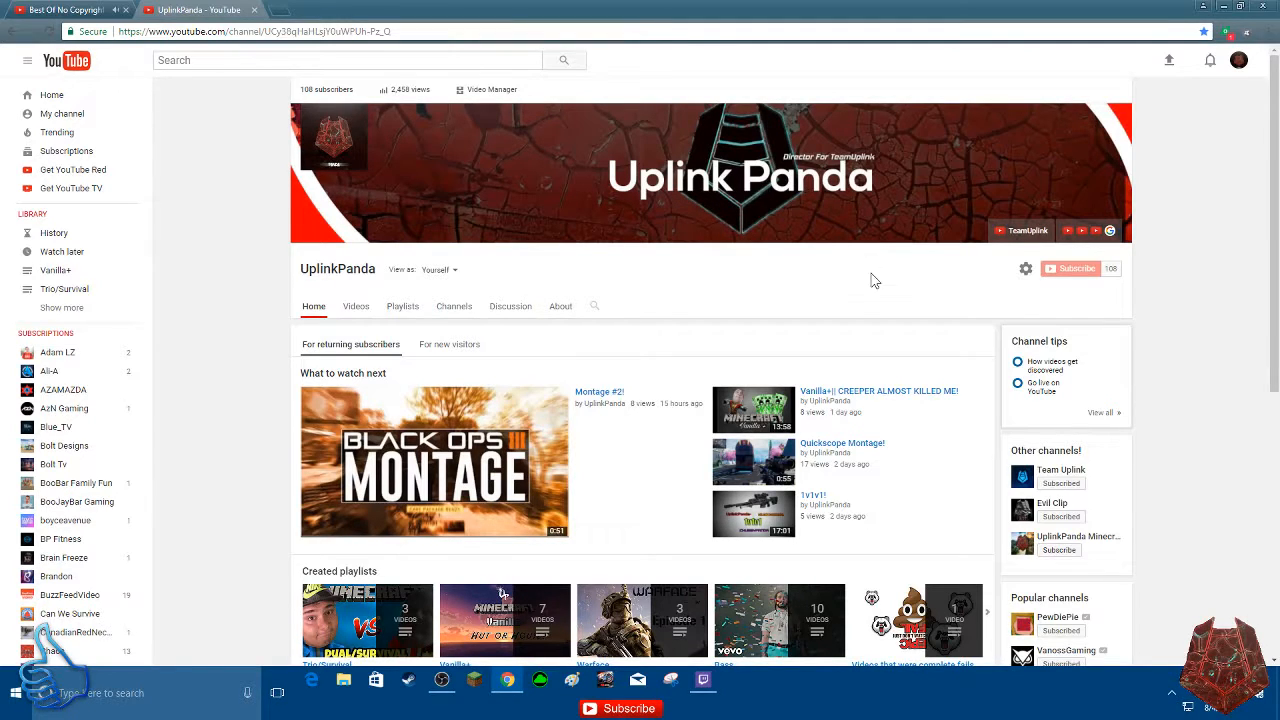
mouse_move(756, 240)
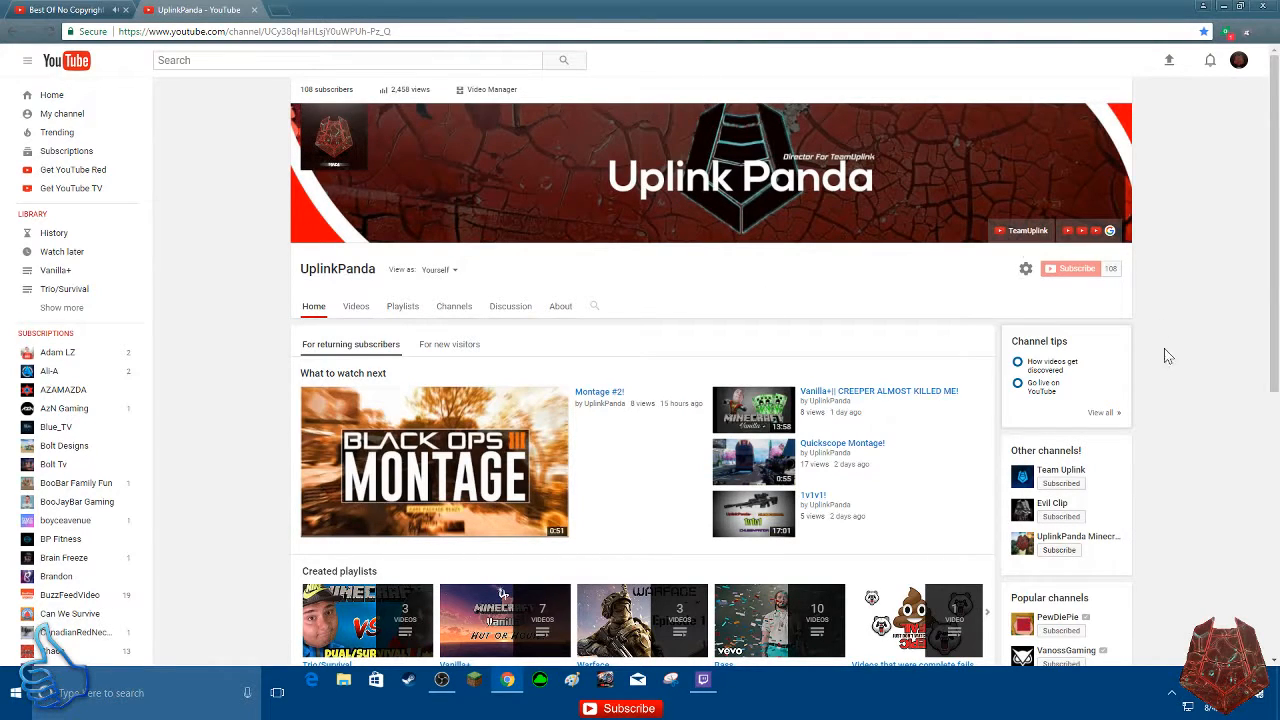
mouse_move(1038, 476)
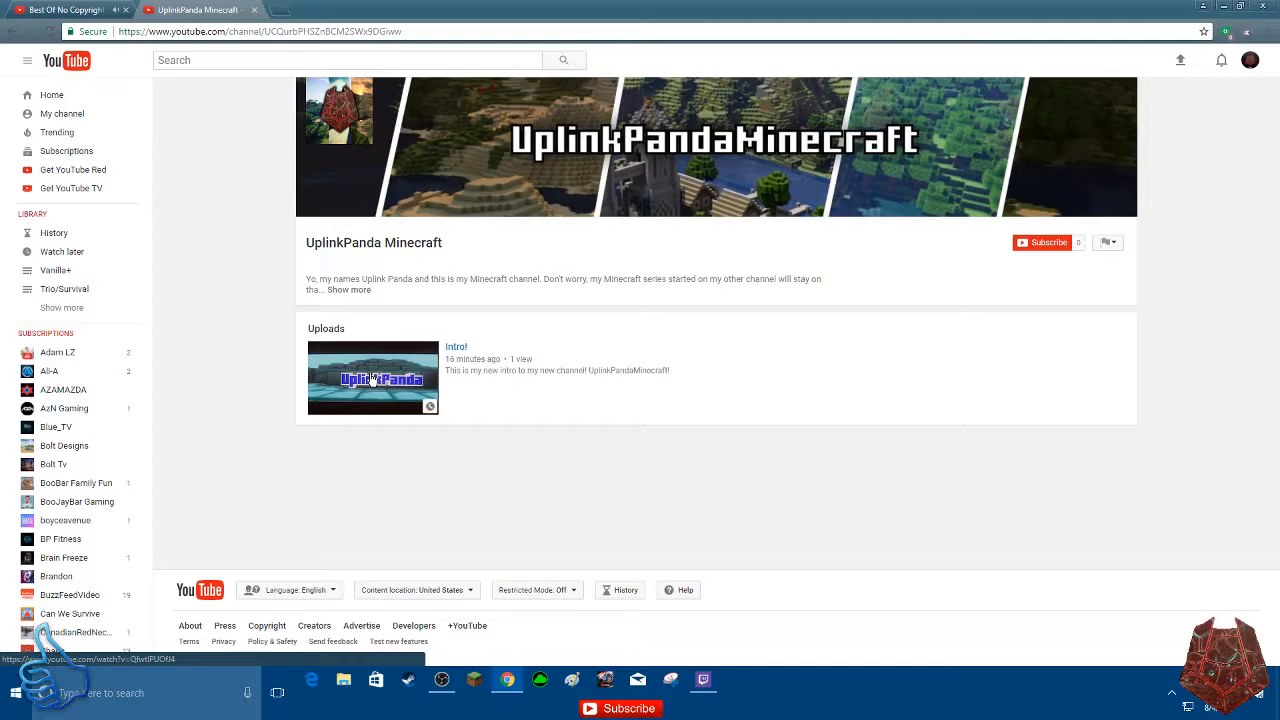
mouse_move(876, 336)
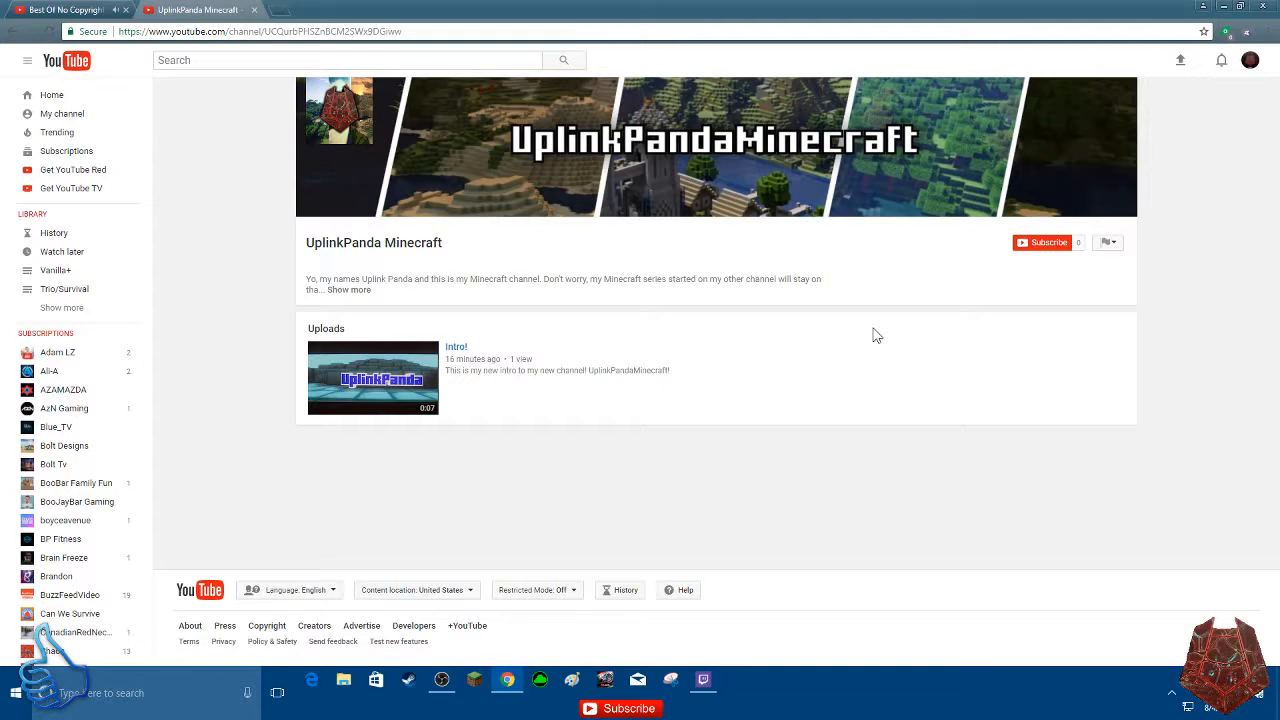
mouse_move(596, 292)
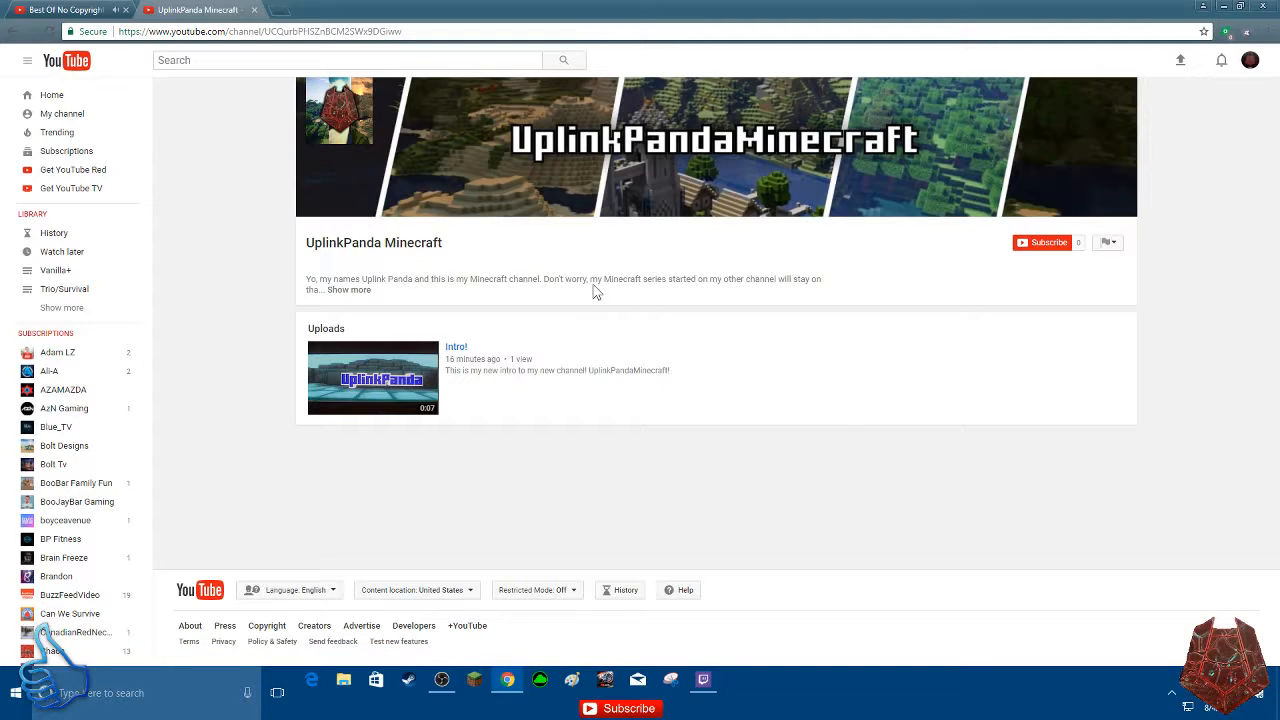
mouse_move(690, 258)
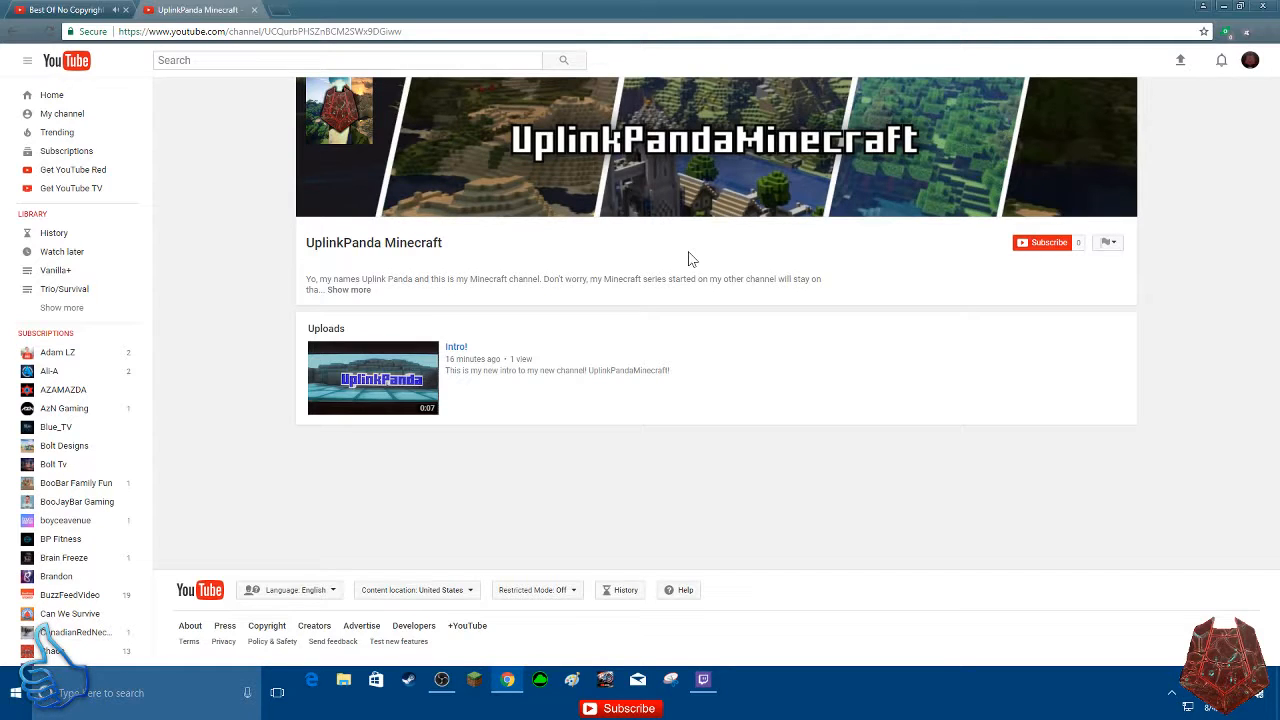
mouse_move(708, 278)
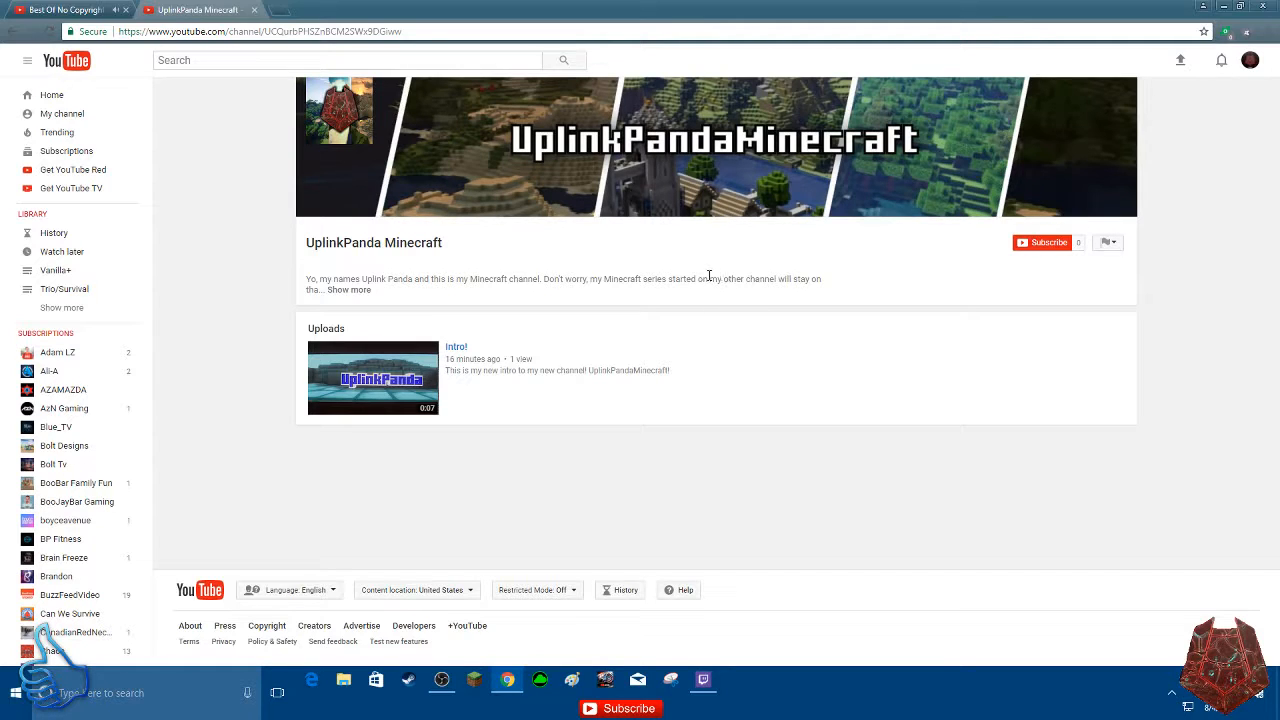